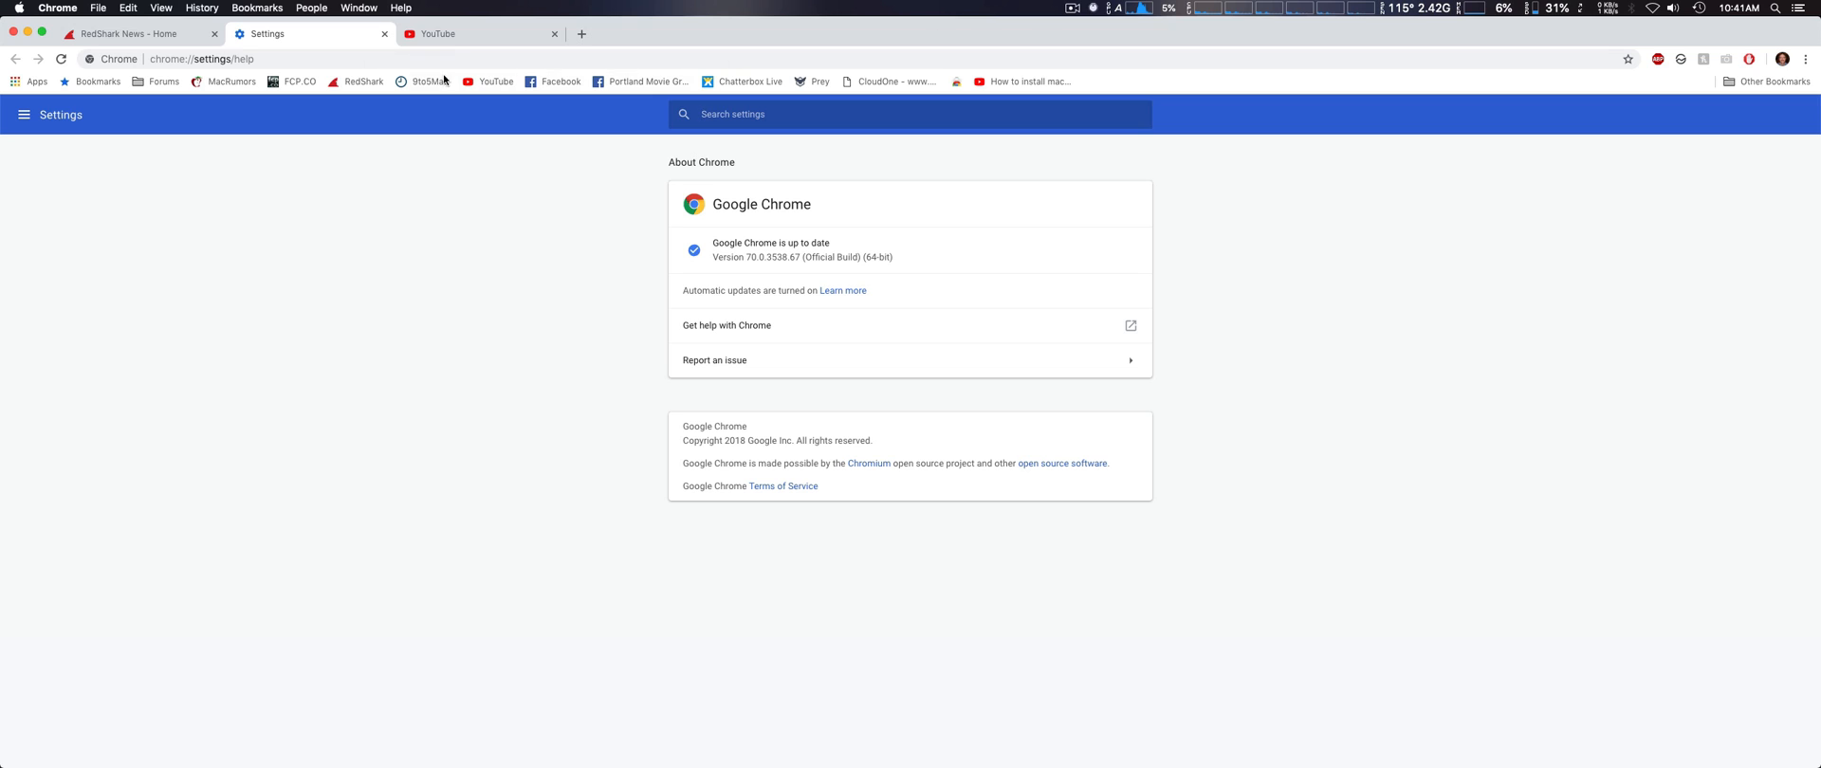
Step: Start the Voice Technologies VT500 lavalier microphone video from the YouTube home page
click(472, 34)
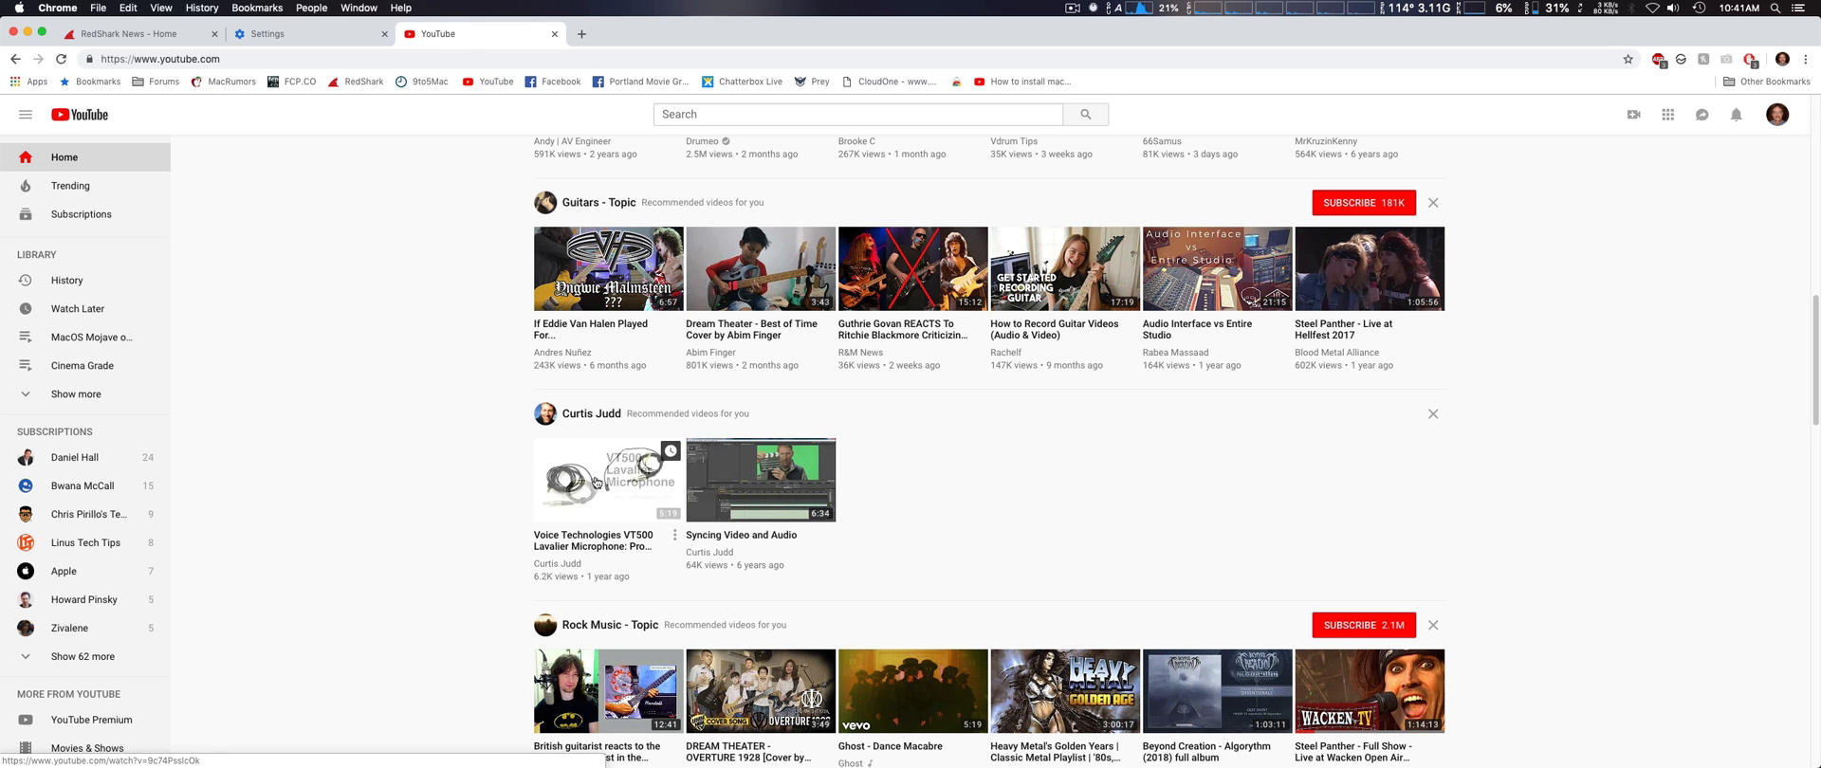
click(607, 480)
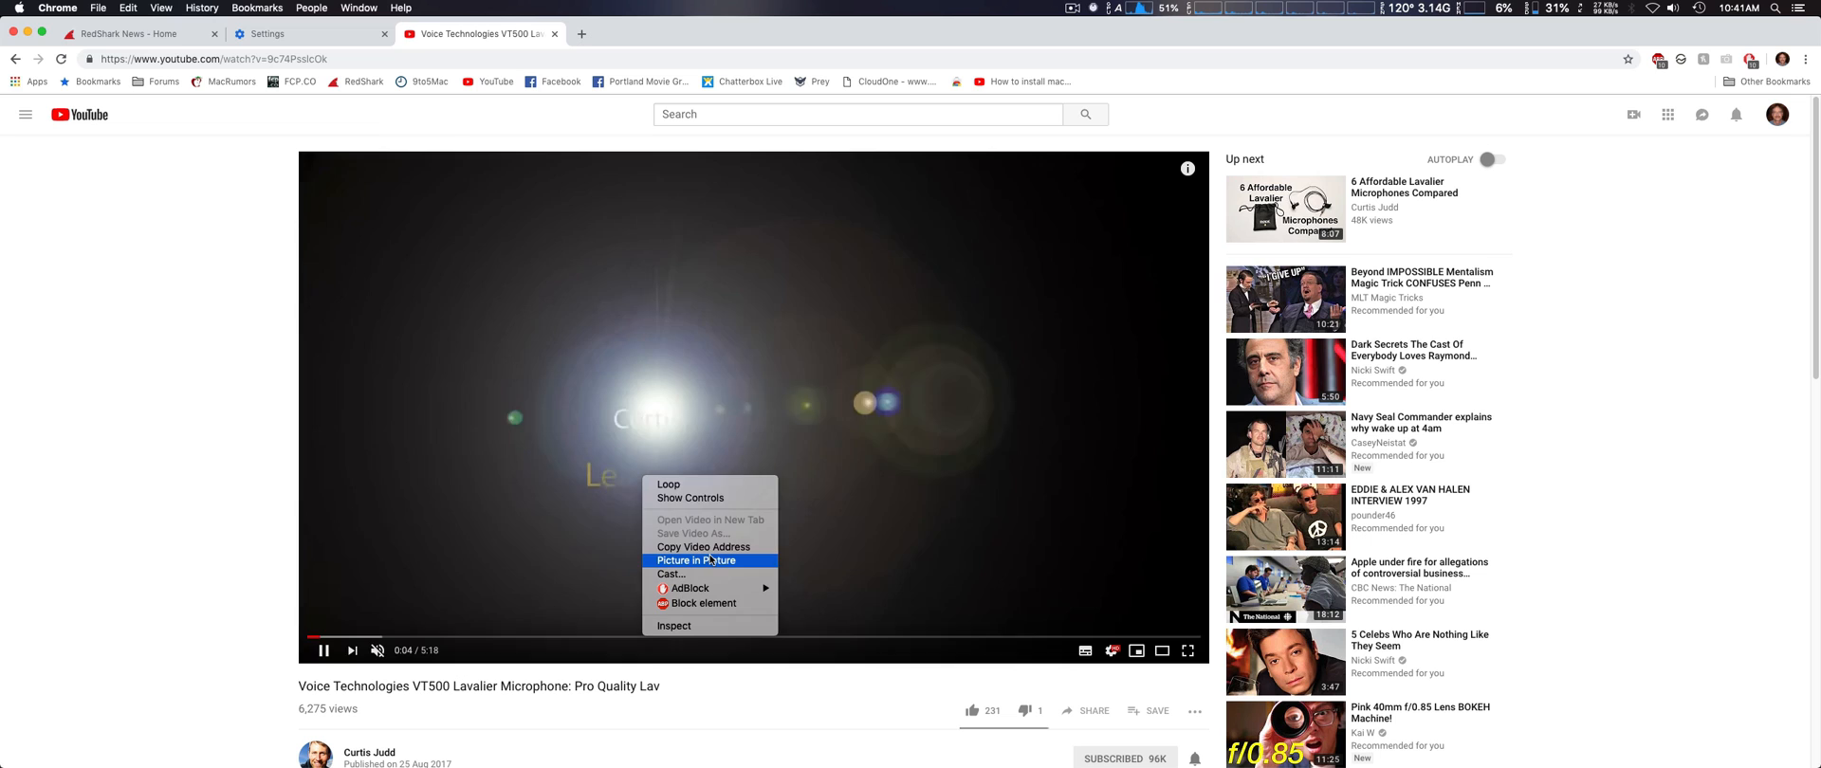
Step: Pop the VT500 video into a picture-in-picture window floating over the desktop
click(696, 560)
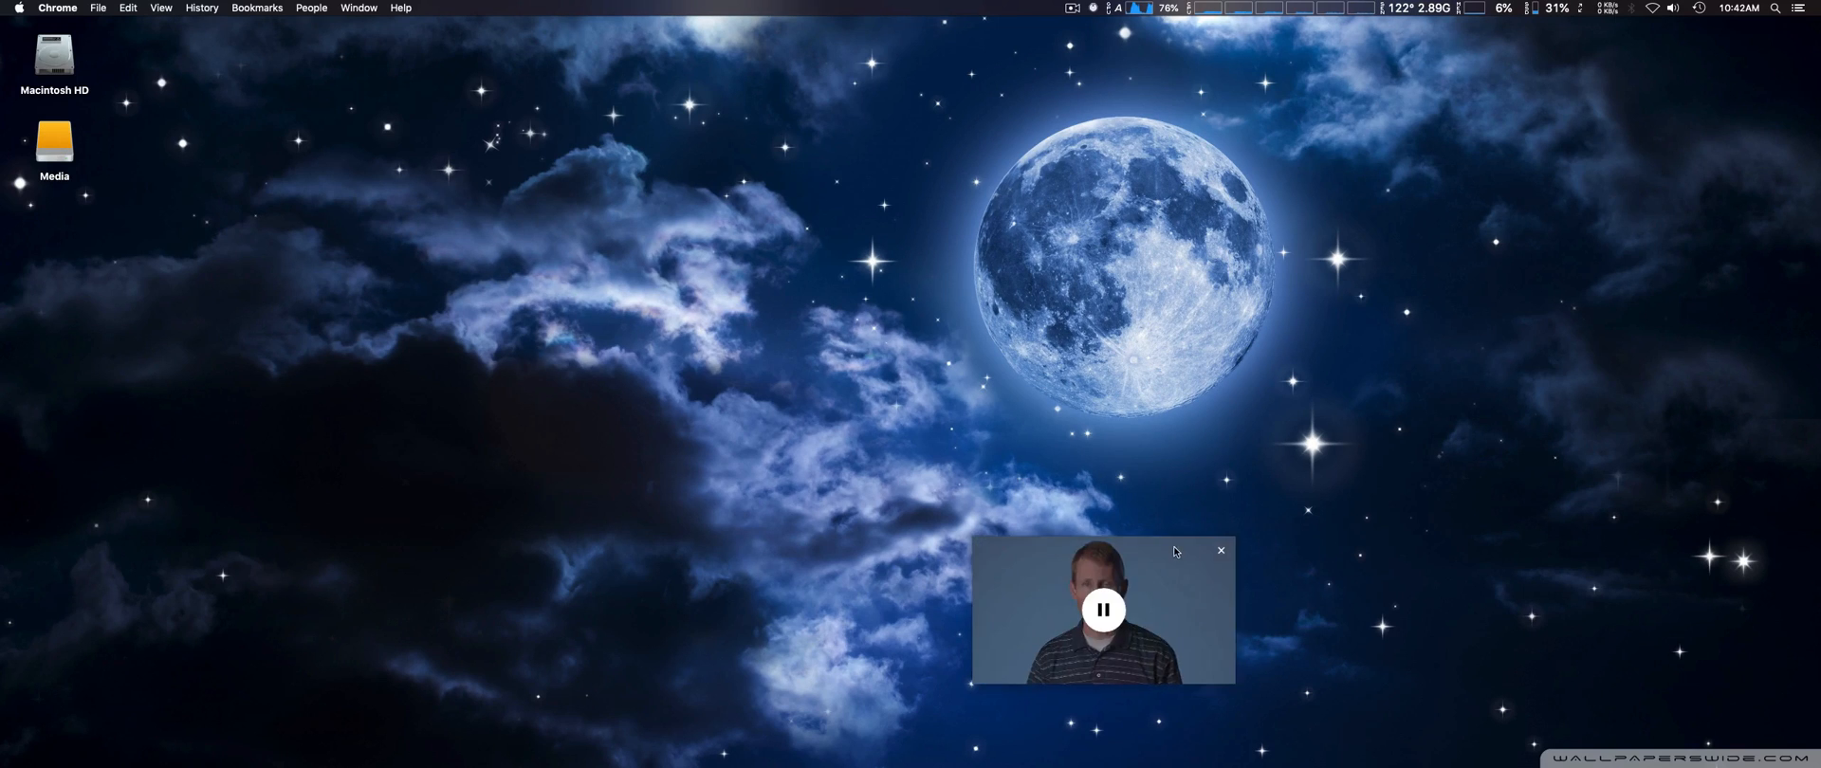
Step: Enlarge the picture-in-picture window and reposition it higher toward the screen centre
drag(1104, 609, 863, 362)
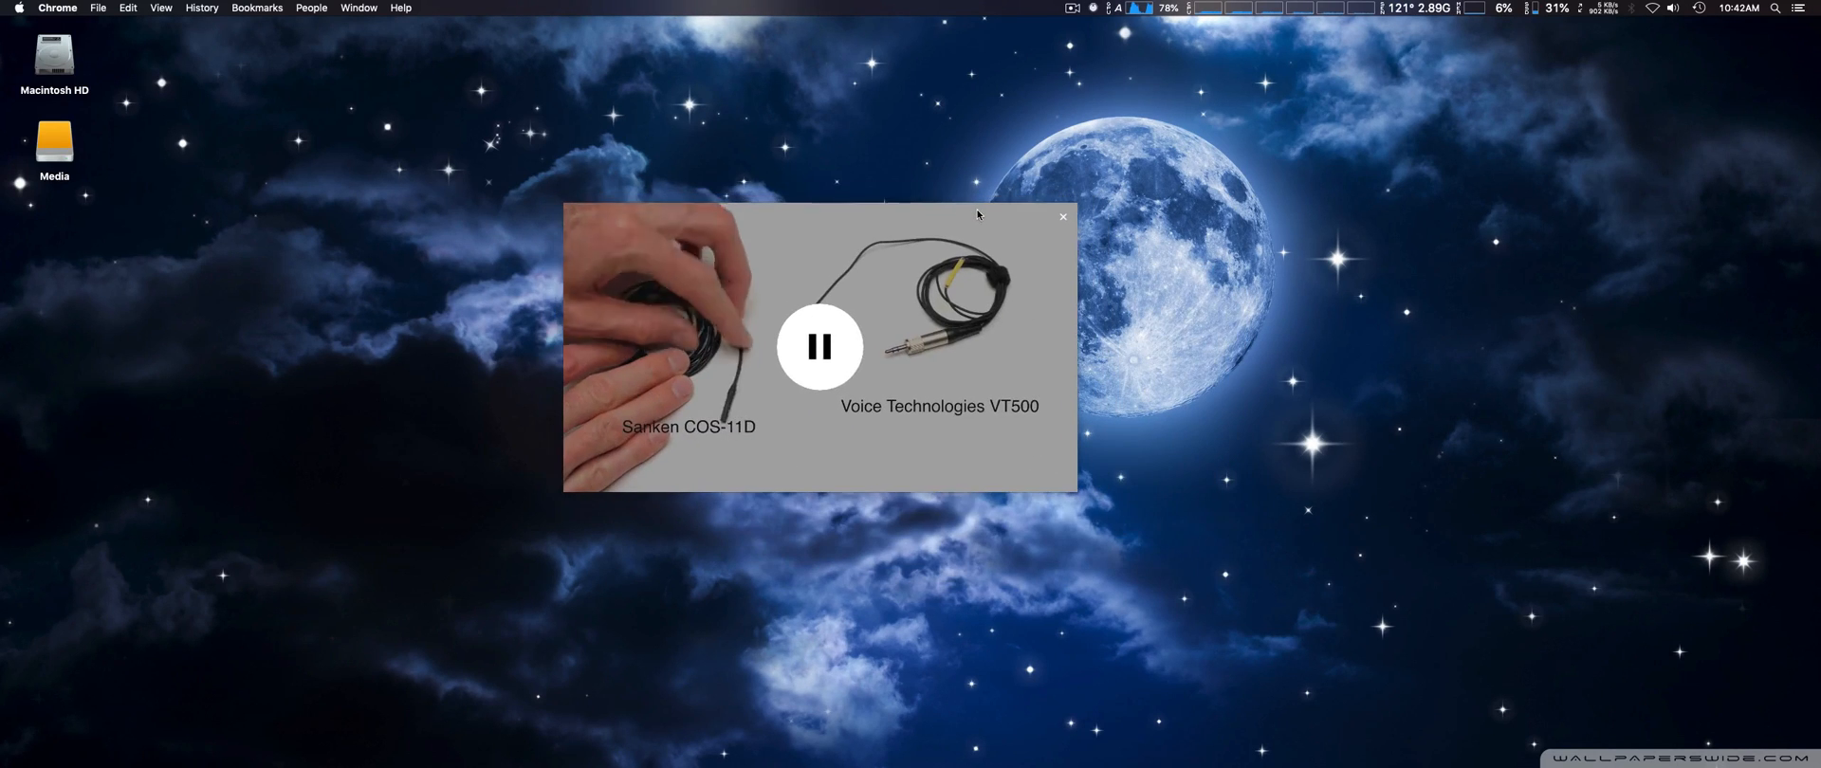
click(820, 347)
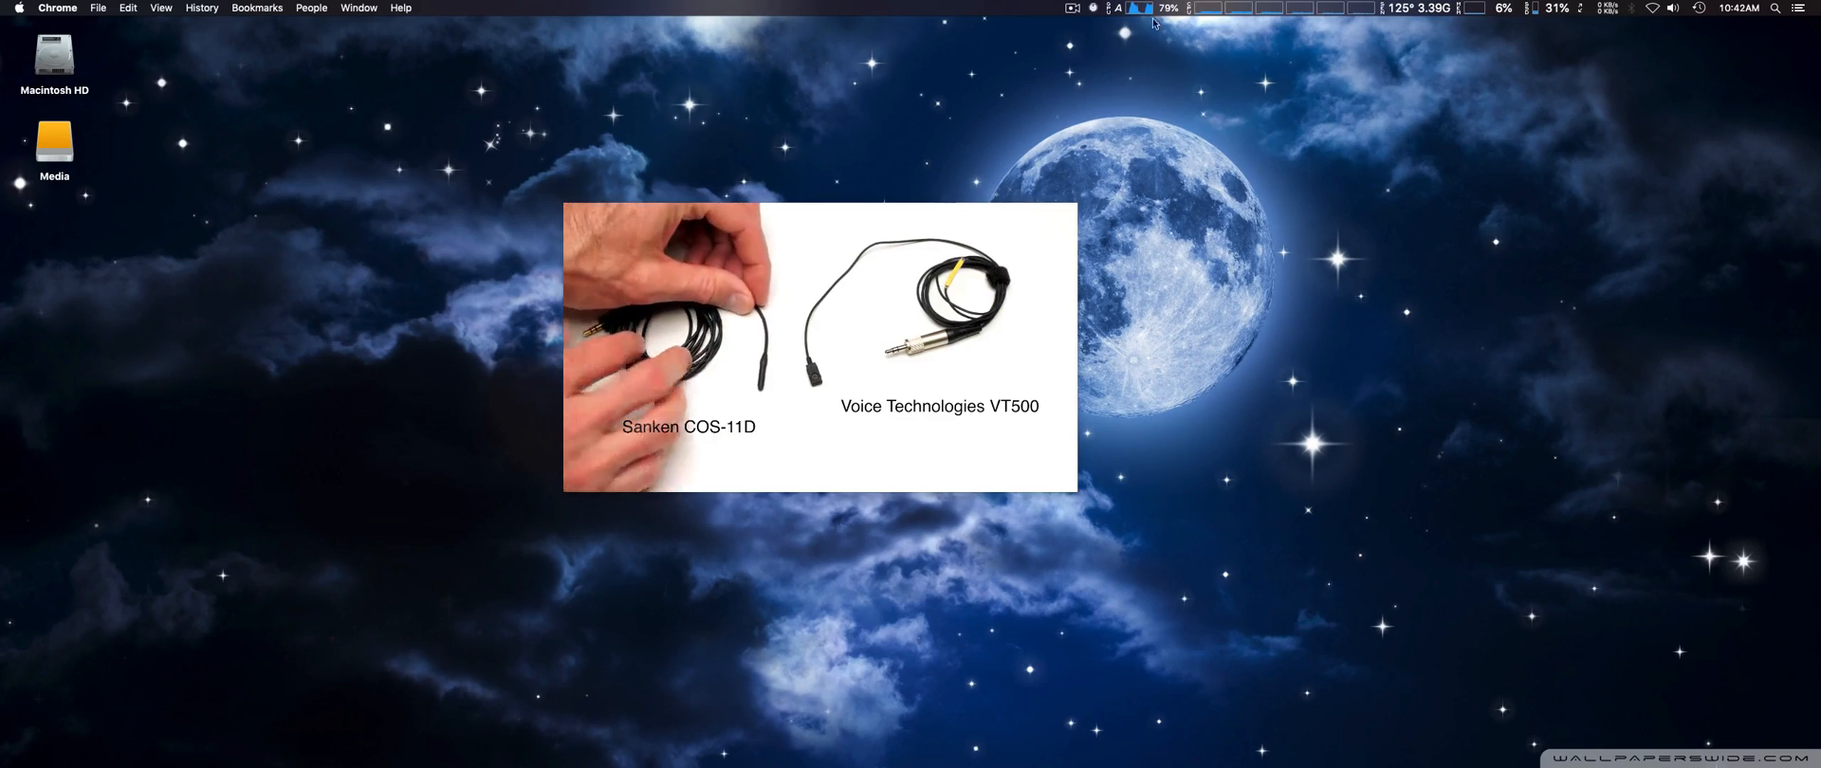